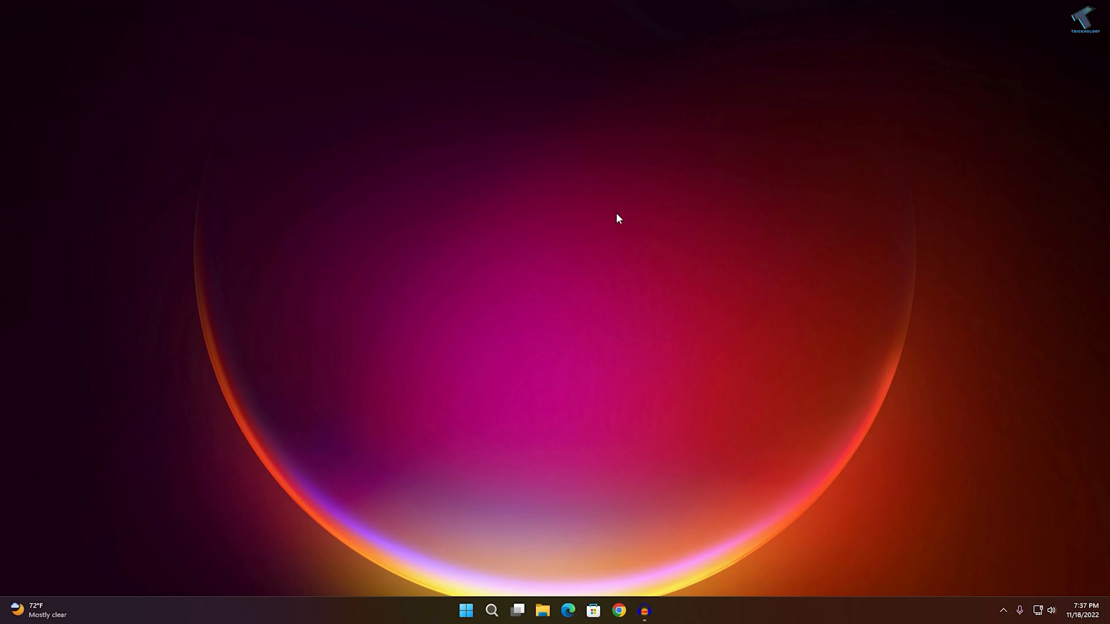
mouse_move(601, 221)
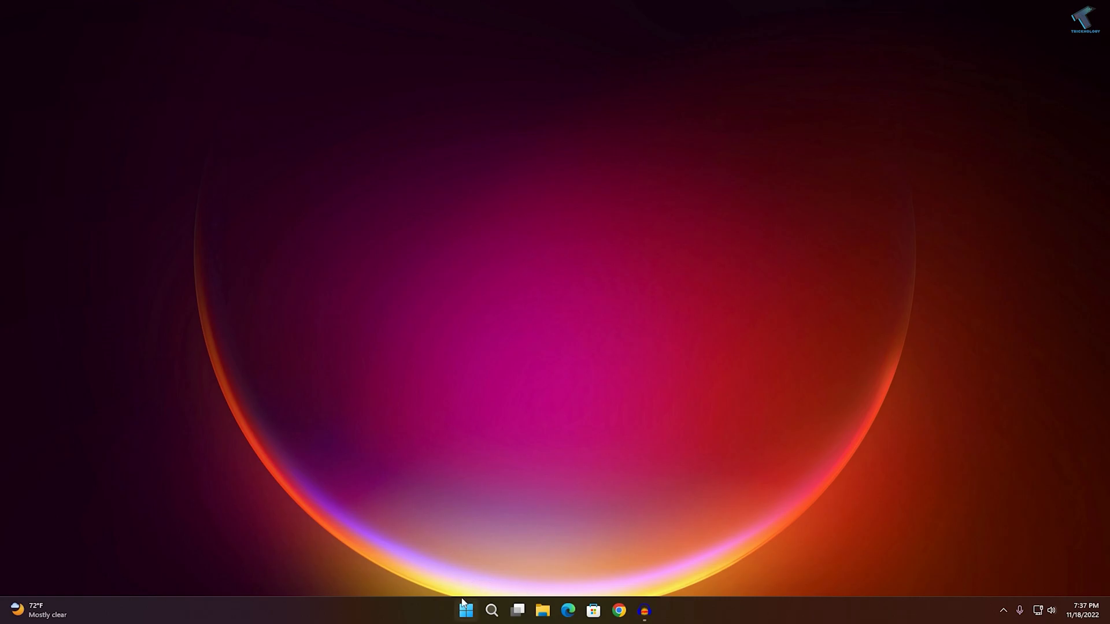
Step: Launch Task Manager from the Start button's quick link menu
right_click(466, 610)
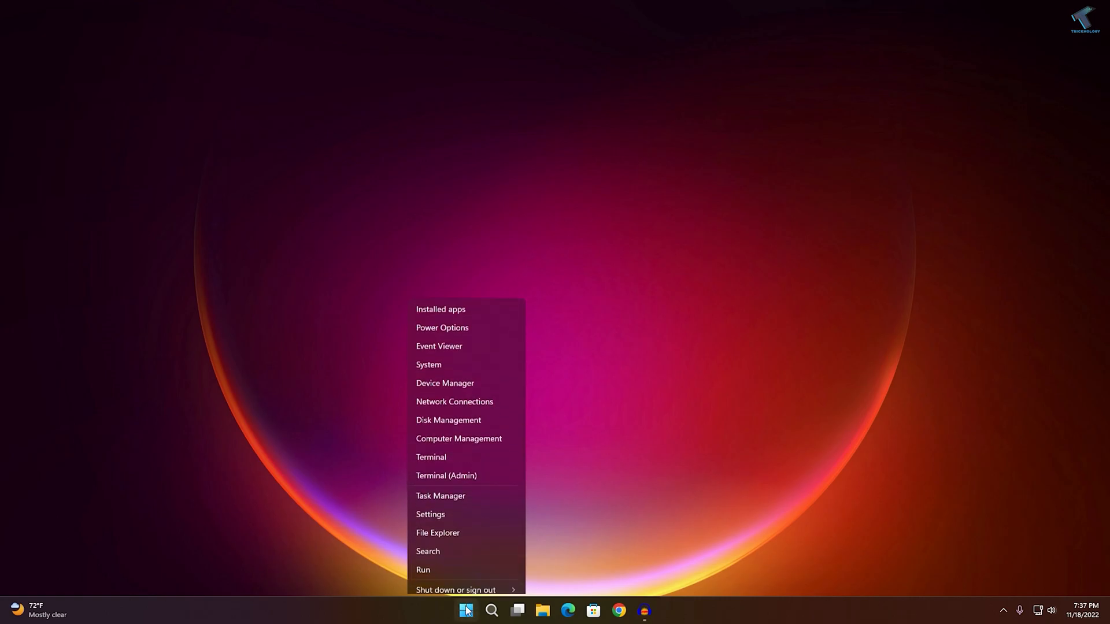
click(457, 483)
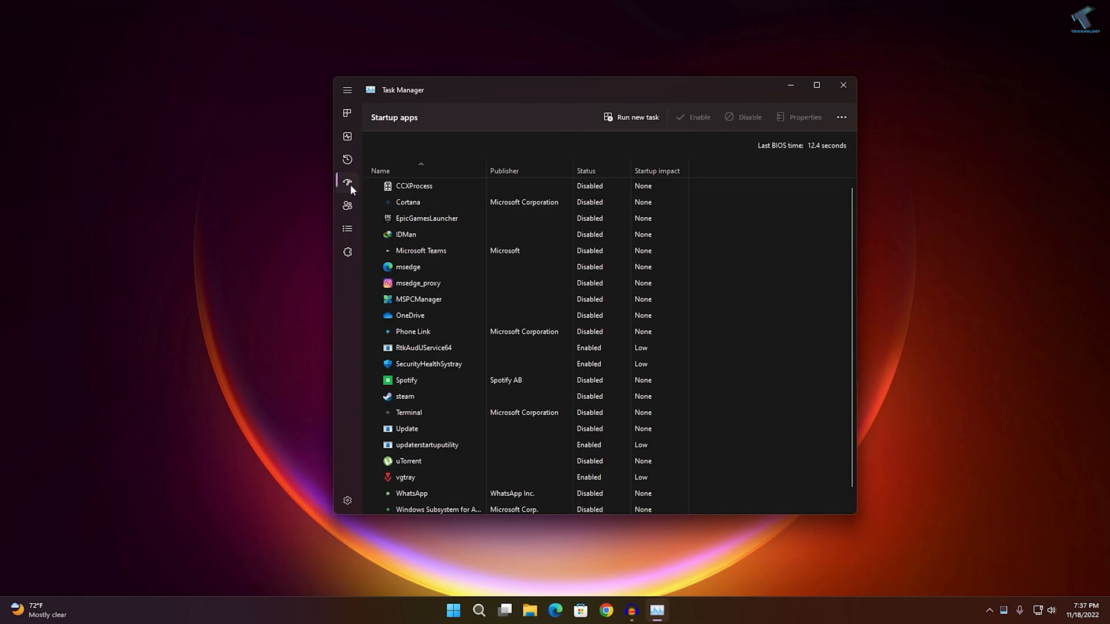
Step: Review the enabled and disabled entries in the Startup apps list, then close Task Manager
scroll(down, 3)
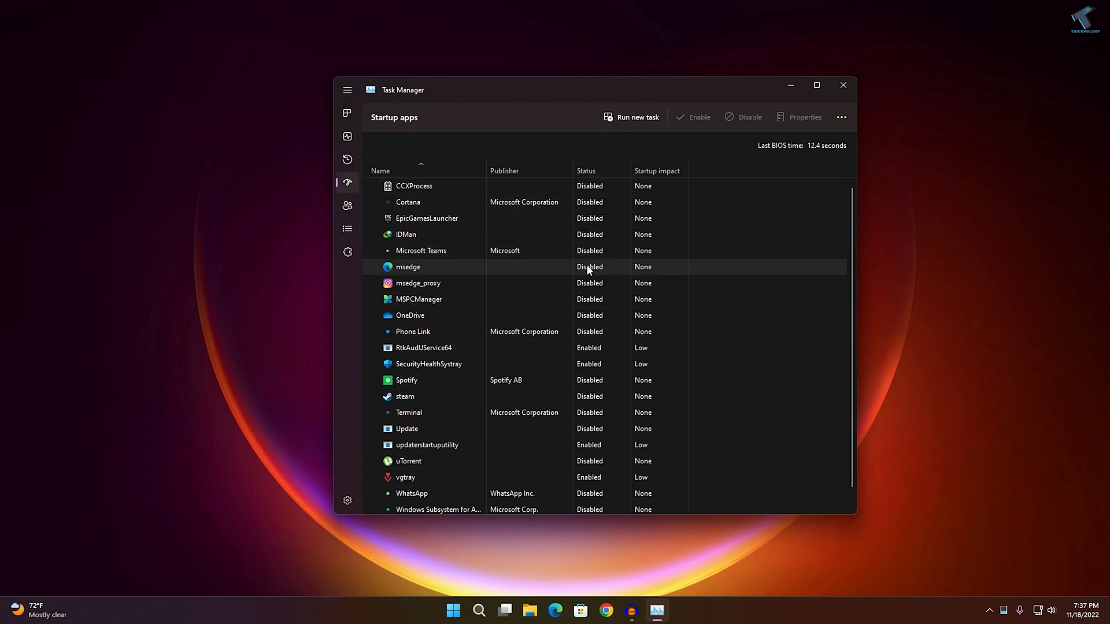
mouse_move(602, 348)
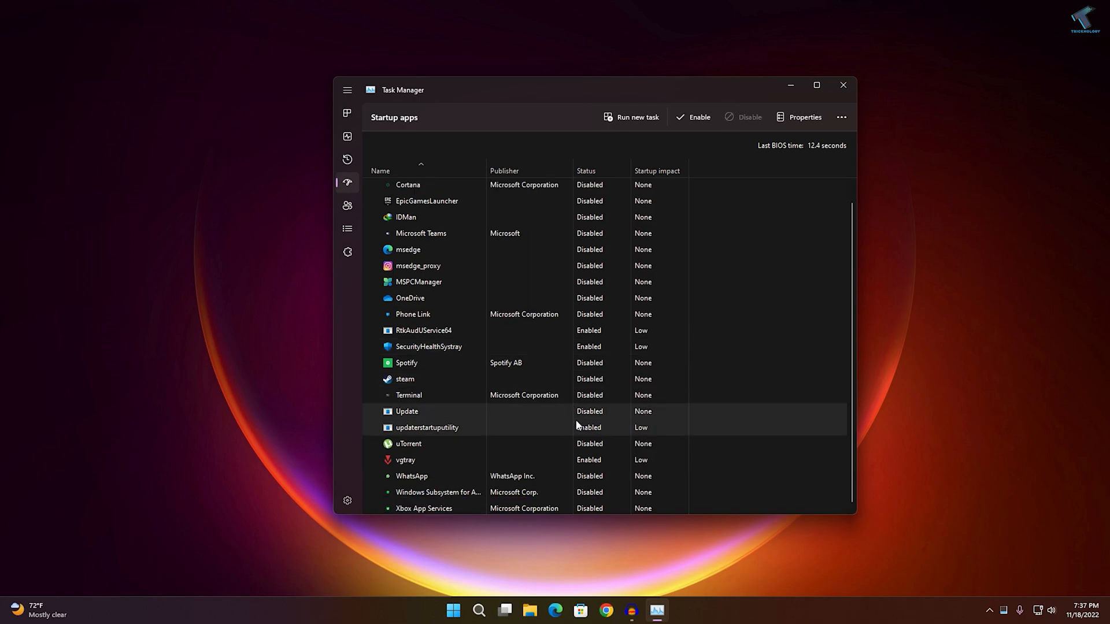
right_click(408, 444)
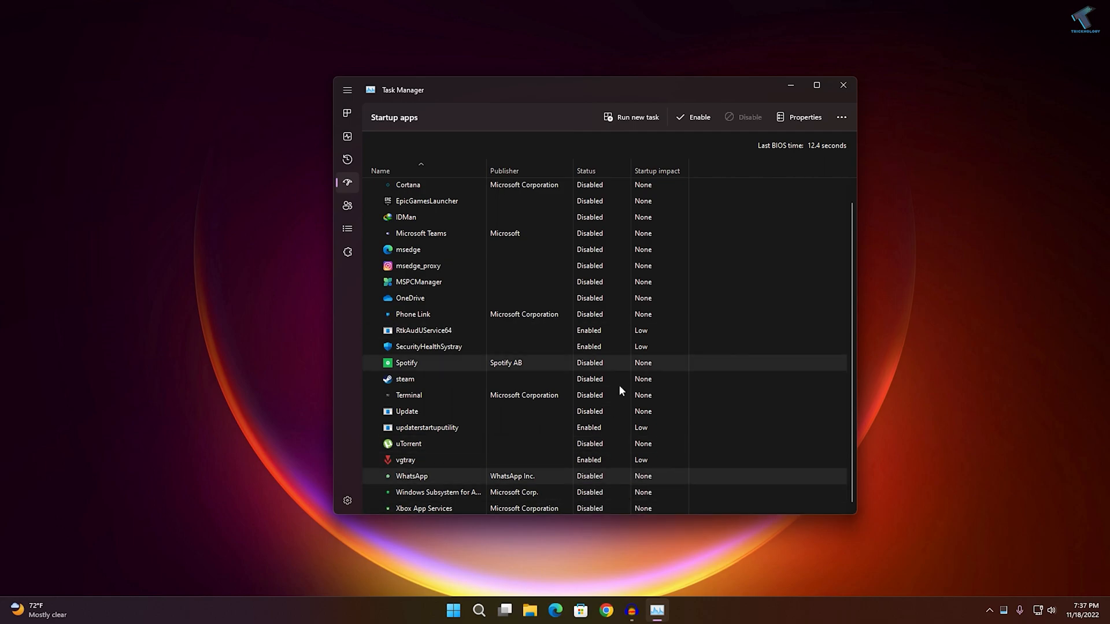
right_click(408, 249)
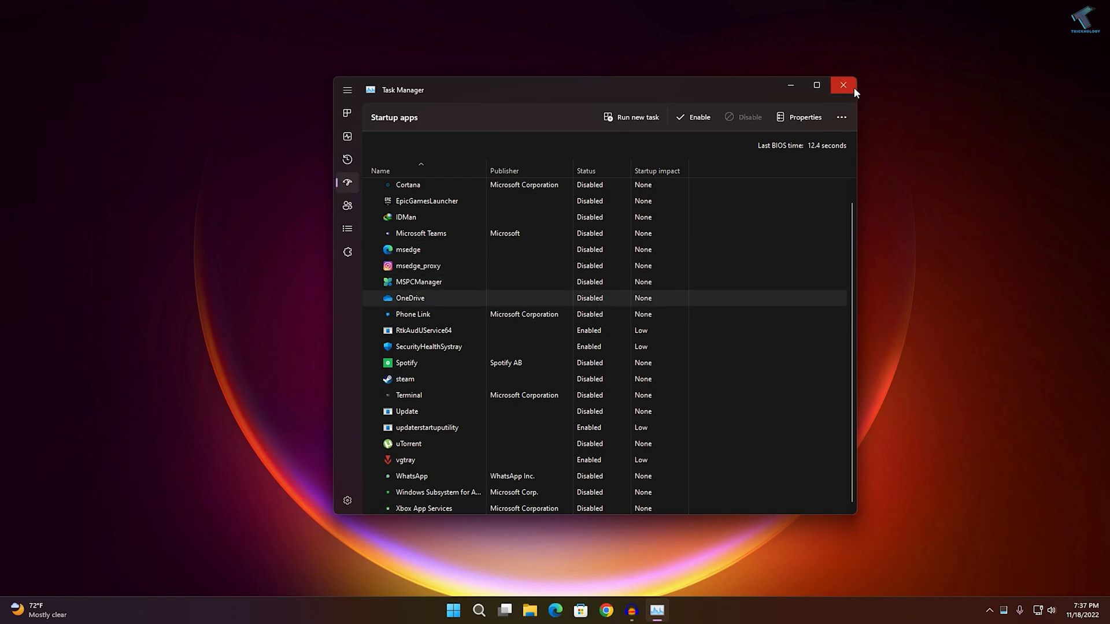
click(843, 84)
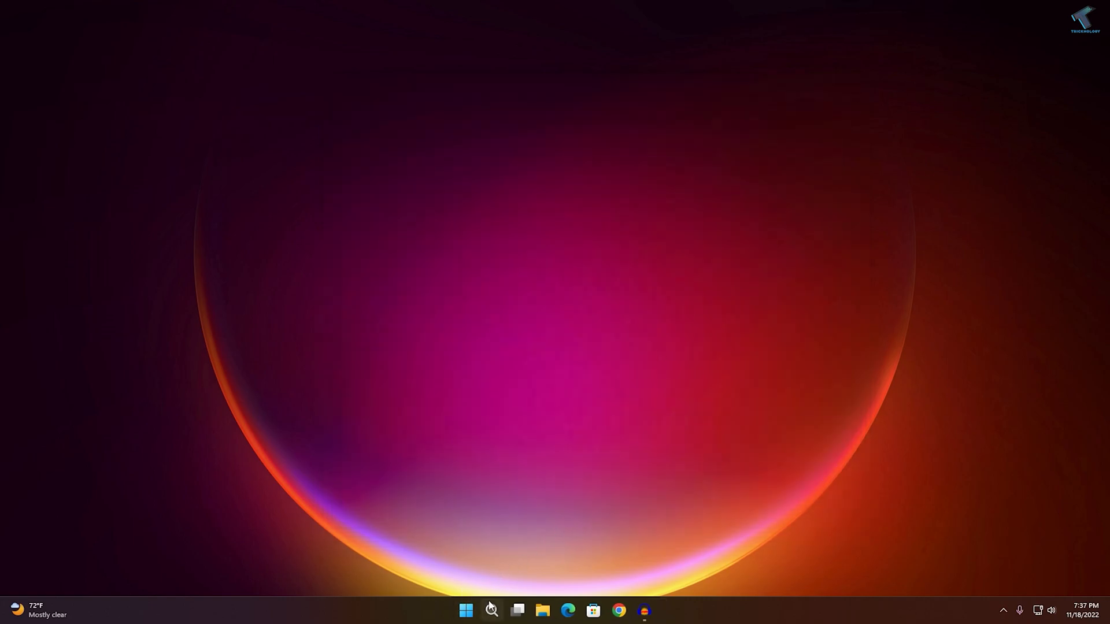
Step: Search for msconfig and launch System Configuration from Best match
text(m)
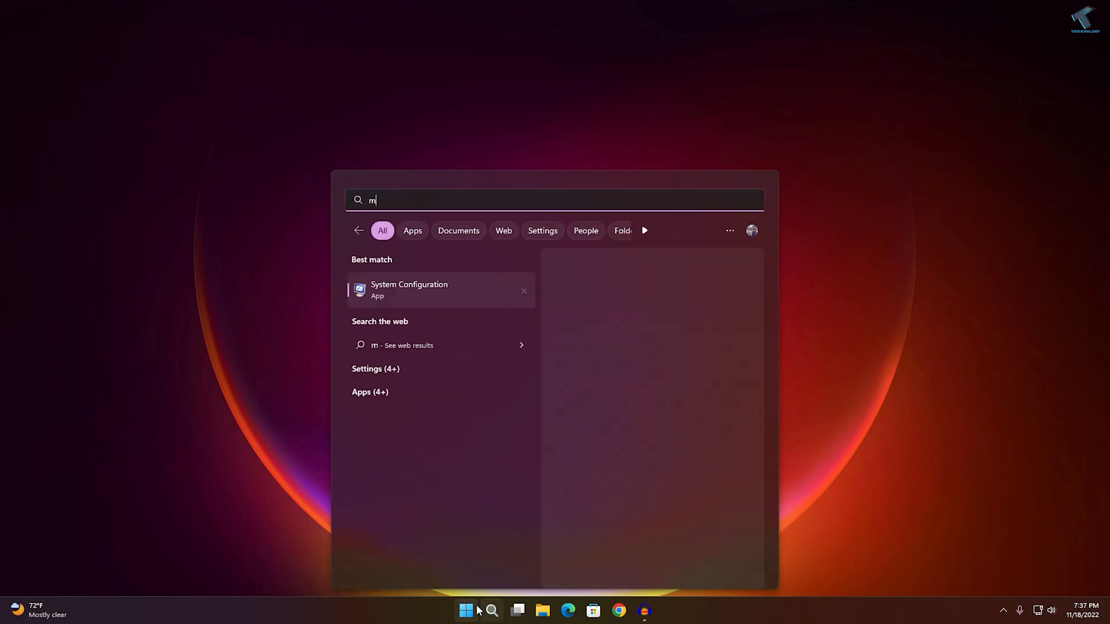
text(sco)
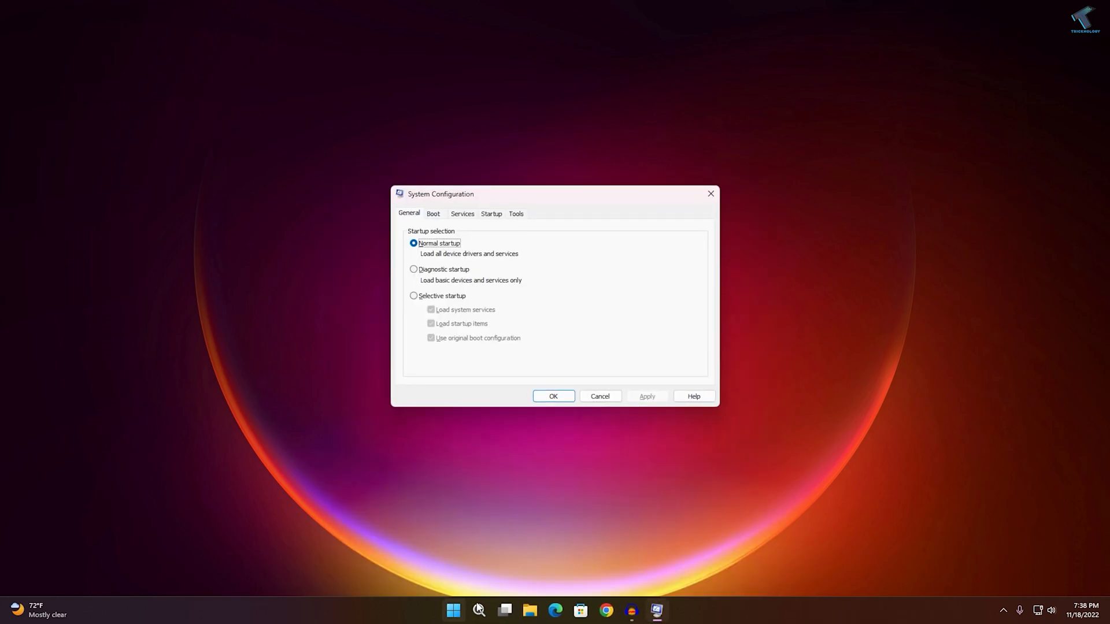
Step: Bring up the BOOT Advanced Options dialog for the Windows 11 boot entry
click(432, 213)
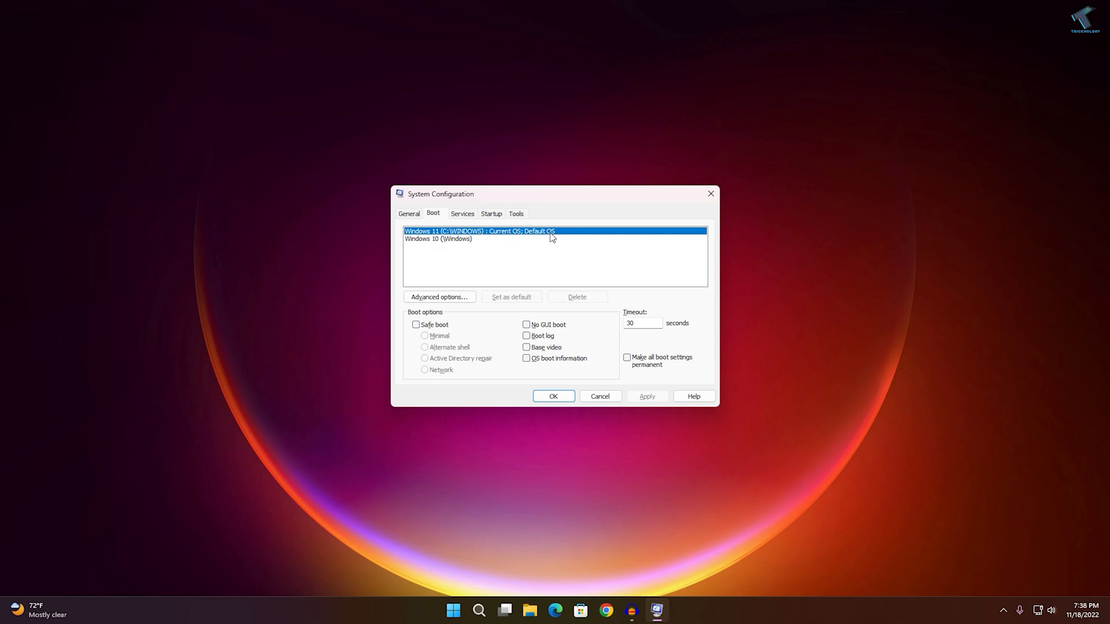
mouse_move(446, 269)
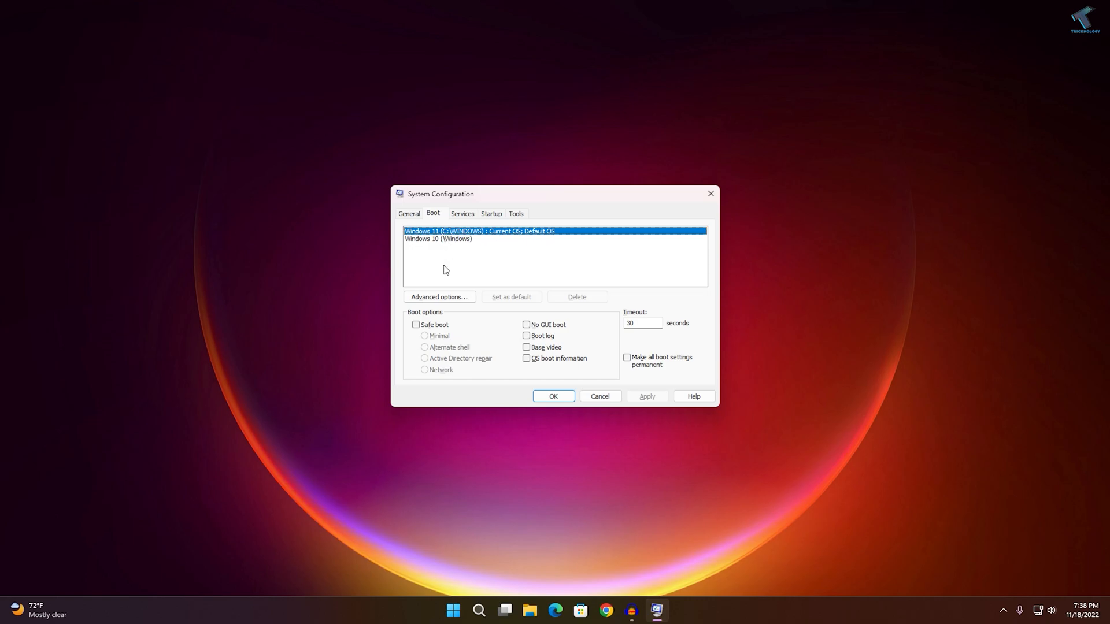
click(439, 297)
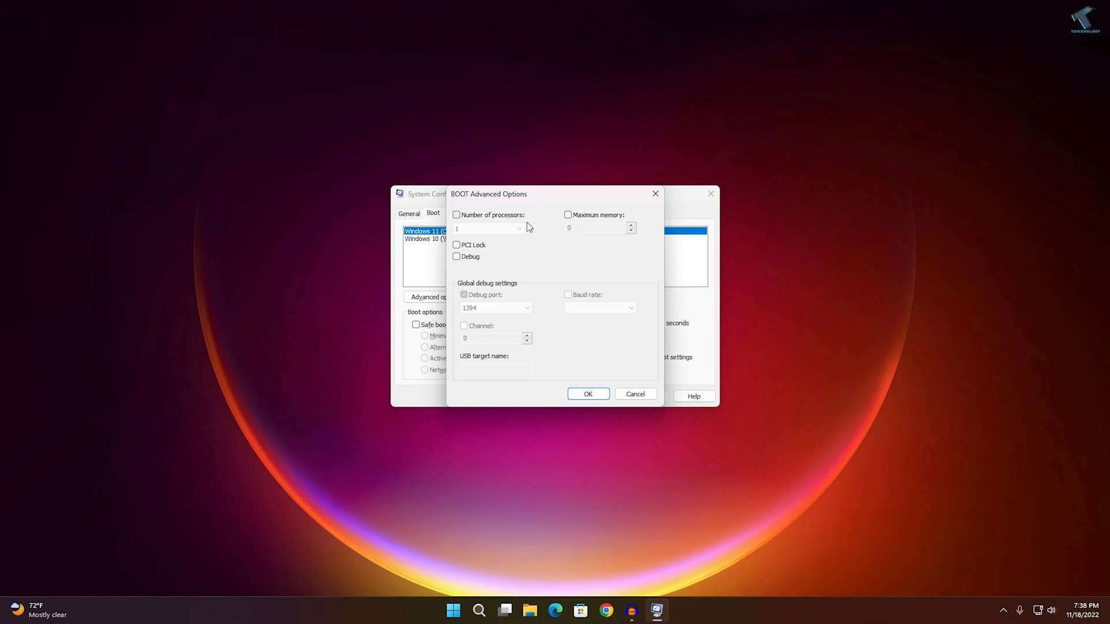
Step: Enable Number of processors, set it to 6, and confirm the advanced boot settings
click(457, 216)
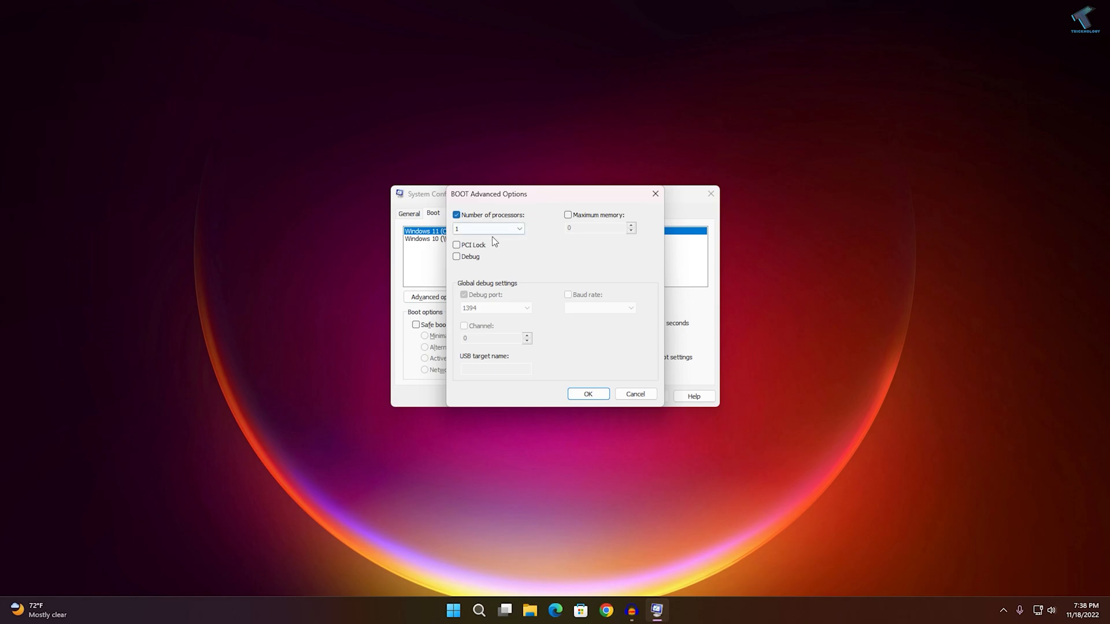
click(488, 228)
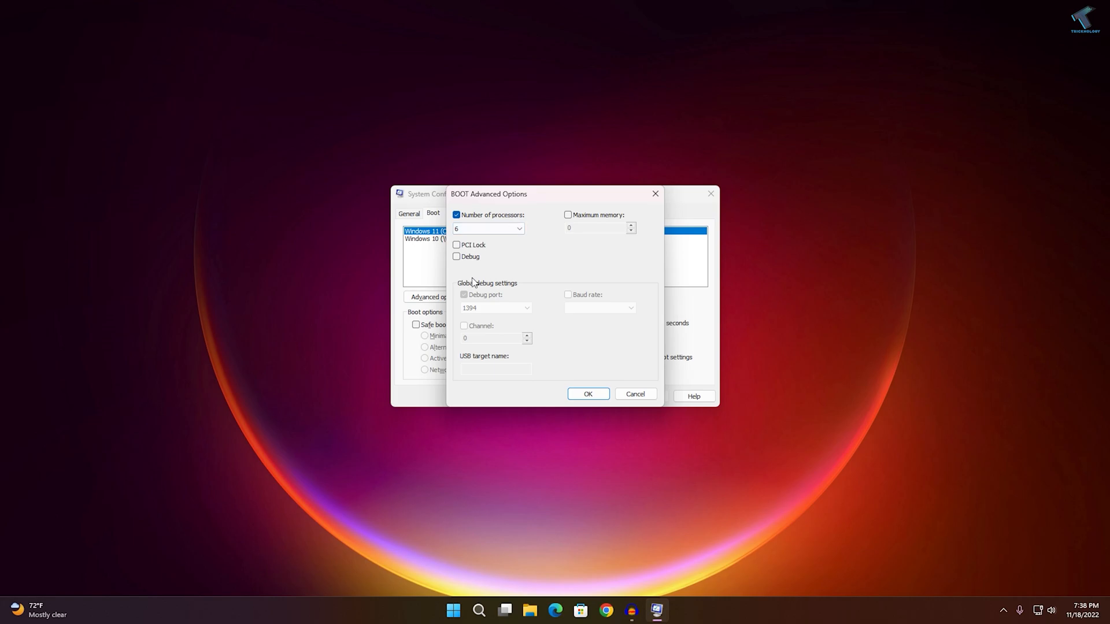
click(519, 228)
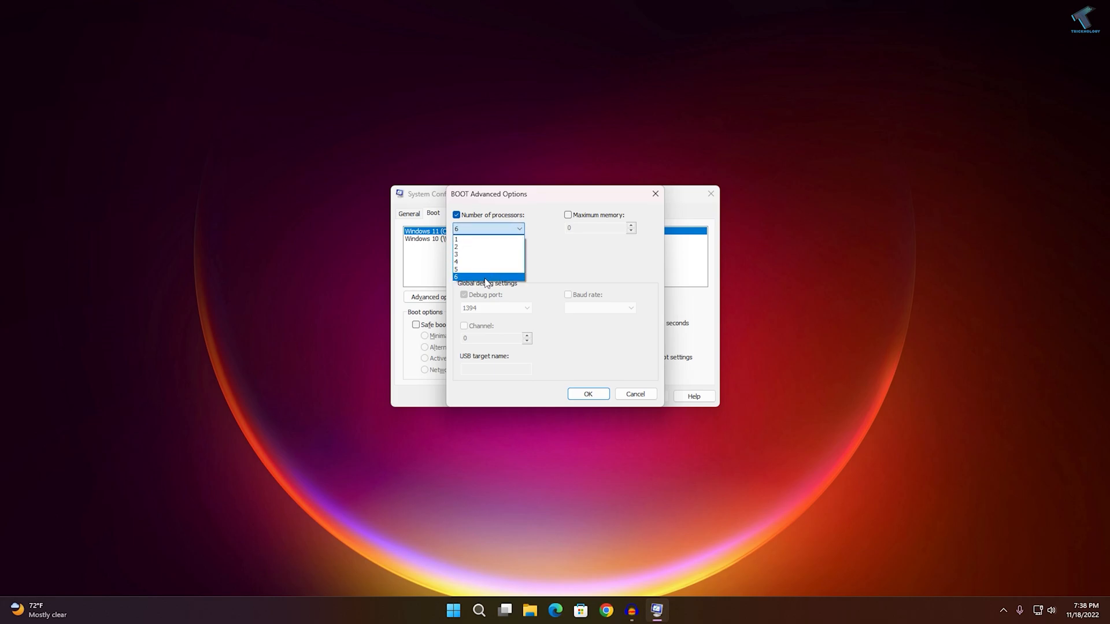
click(456, 276)
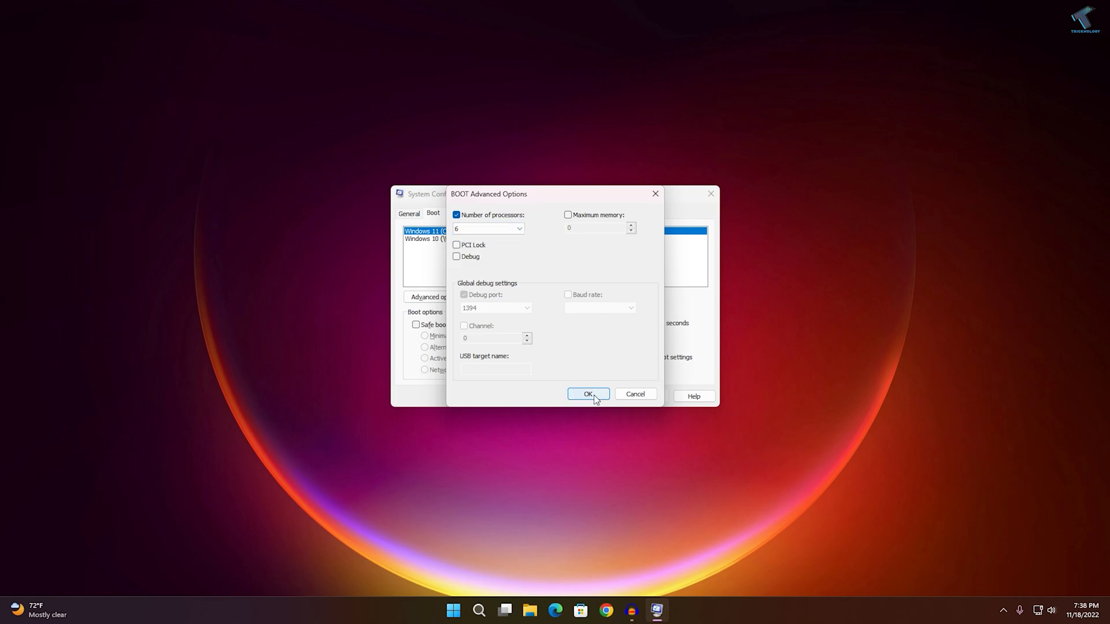
click(587, 394)
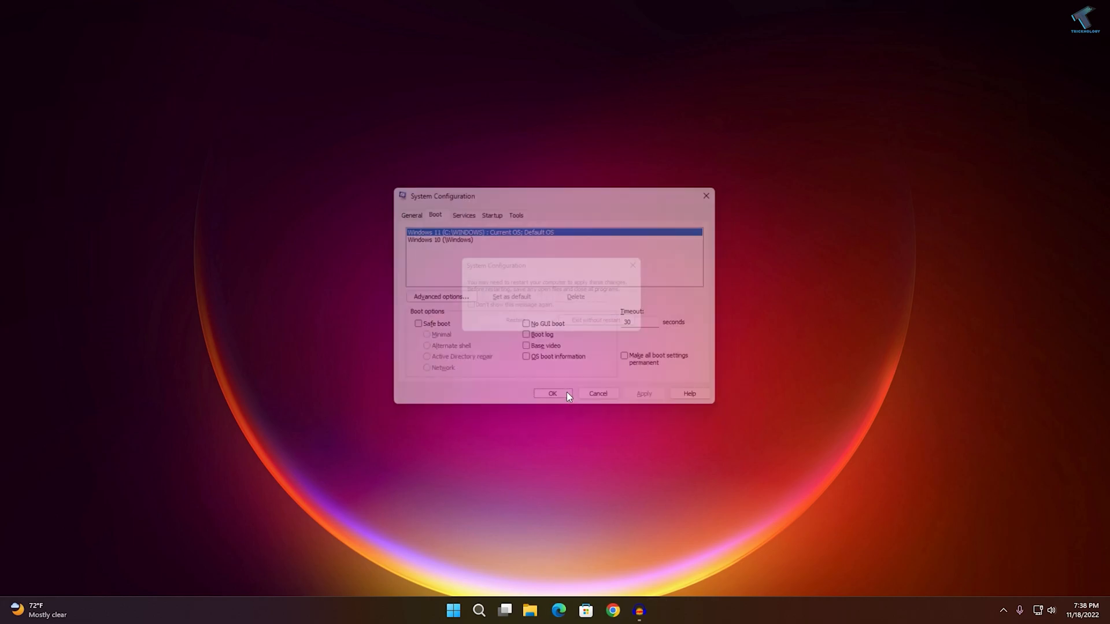
Step: Apply the boot changes so the restart-or-exit prompt appears
click(552, 393)
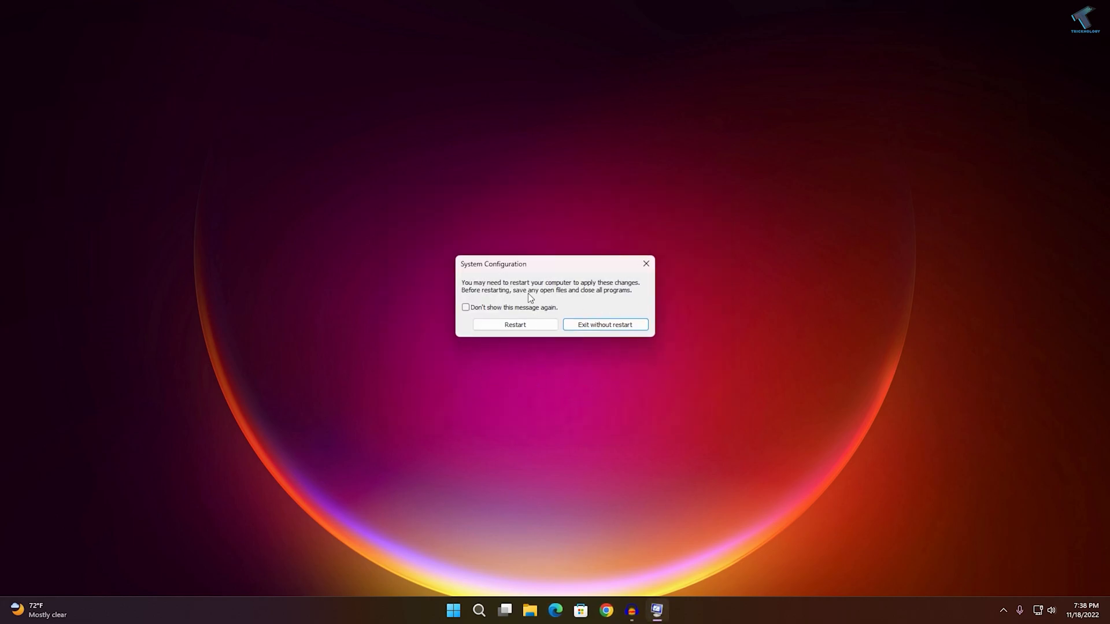
mouse_move(664, 383)
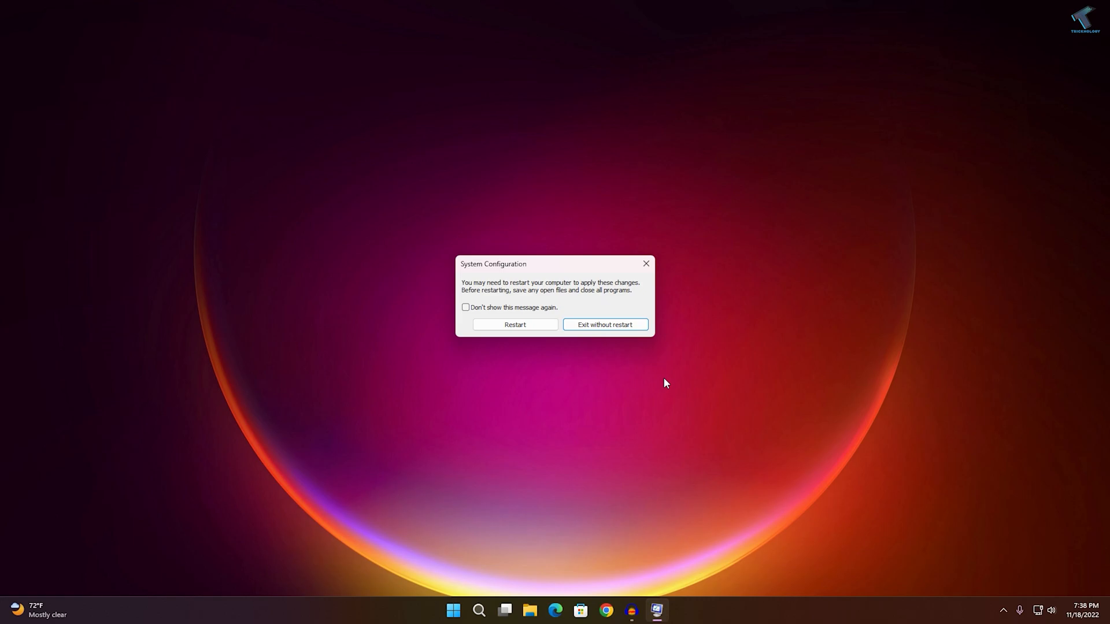
mouse_move(644, 382)
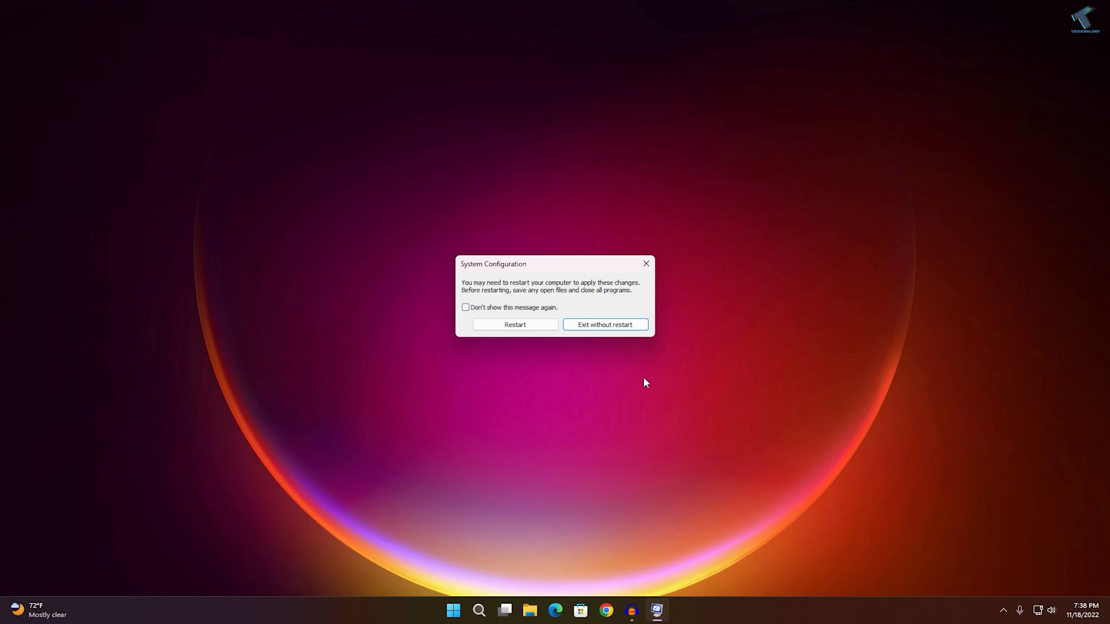
mouse_move(636, 339)
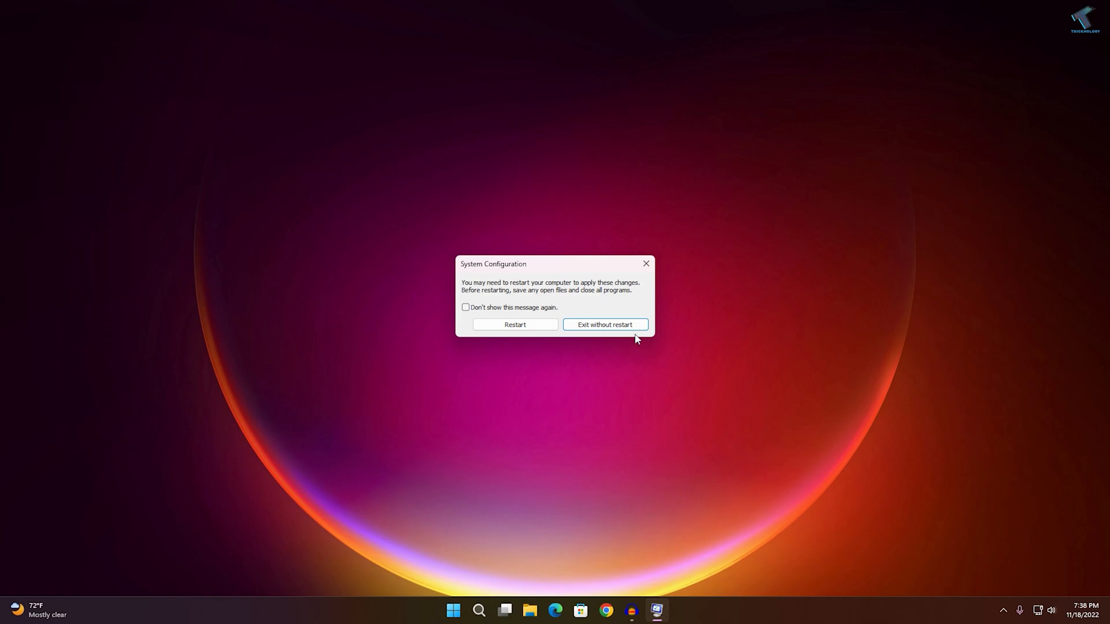